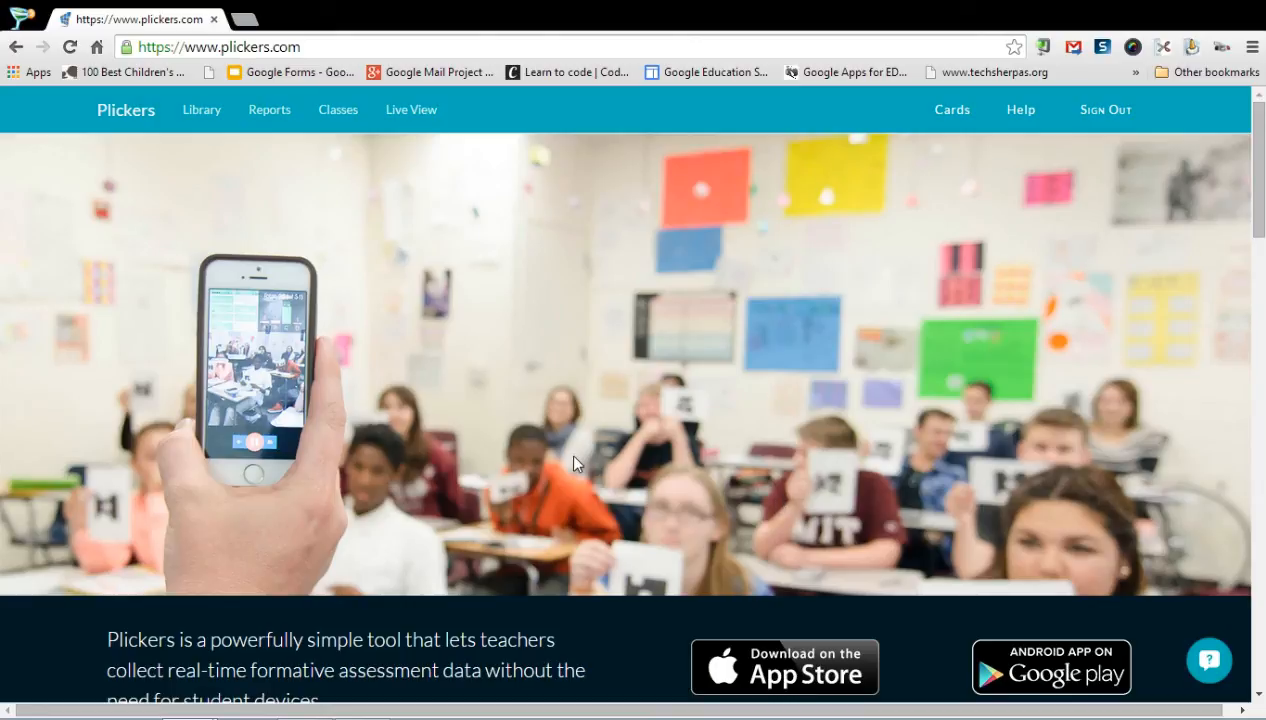
{"action": "mouse_move", "coordinate": [408, 348]}
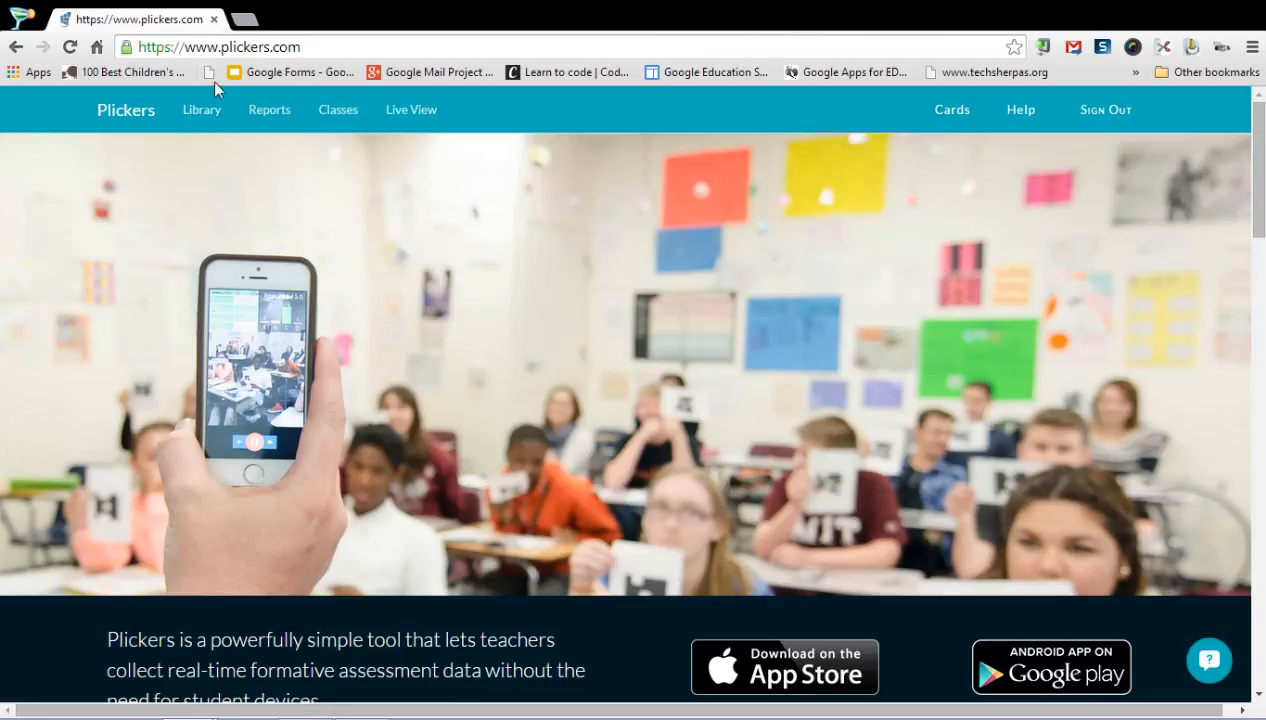
{"action": "mouse_move", "coordinate": [212, 76]}
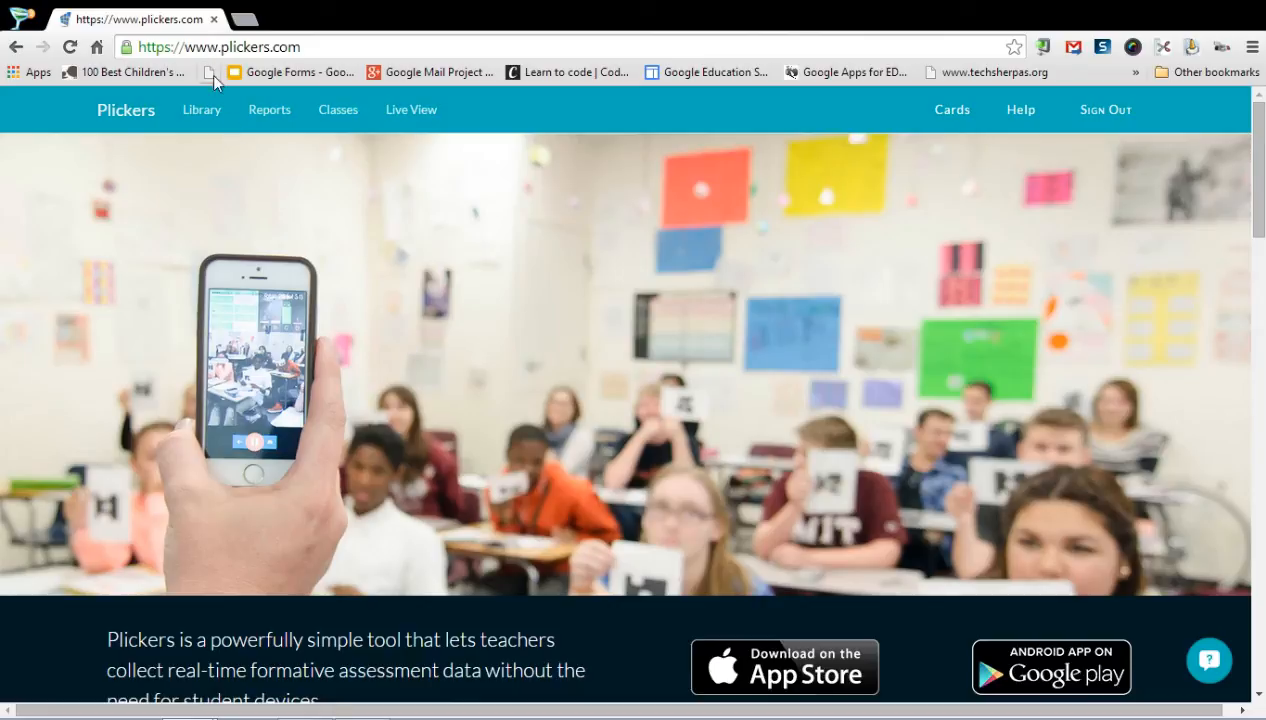
{"action": "mouse_move", "coordinate": [232, 164]}
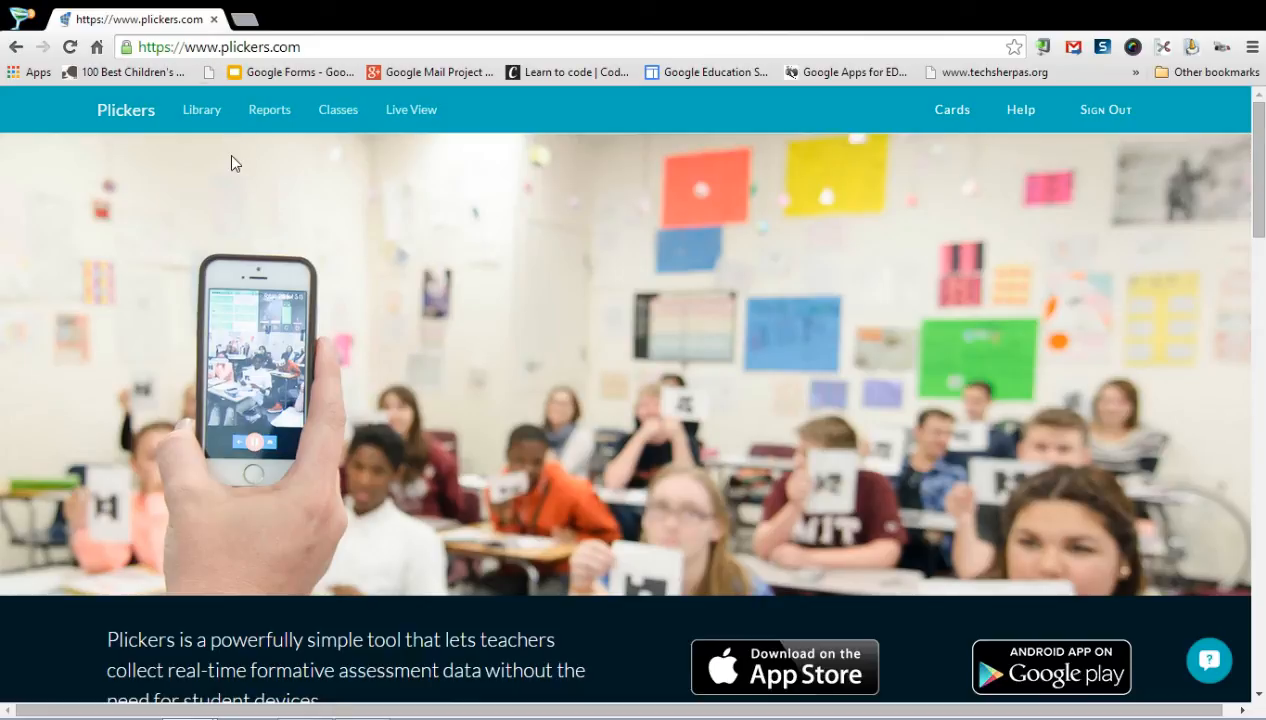
Step: Show the Library, briefly filtering to Room 25, then listing questions from all classes again
{"action": "left_click", "coordinate": [200, 110]}
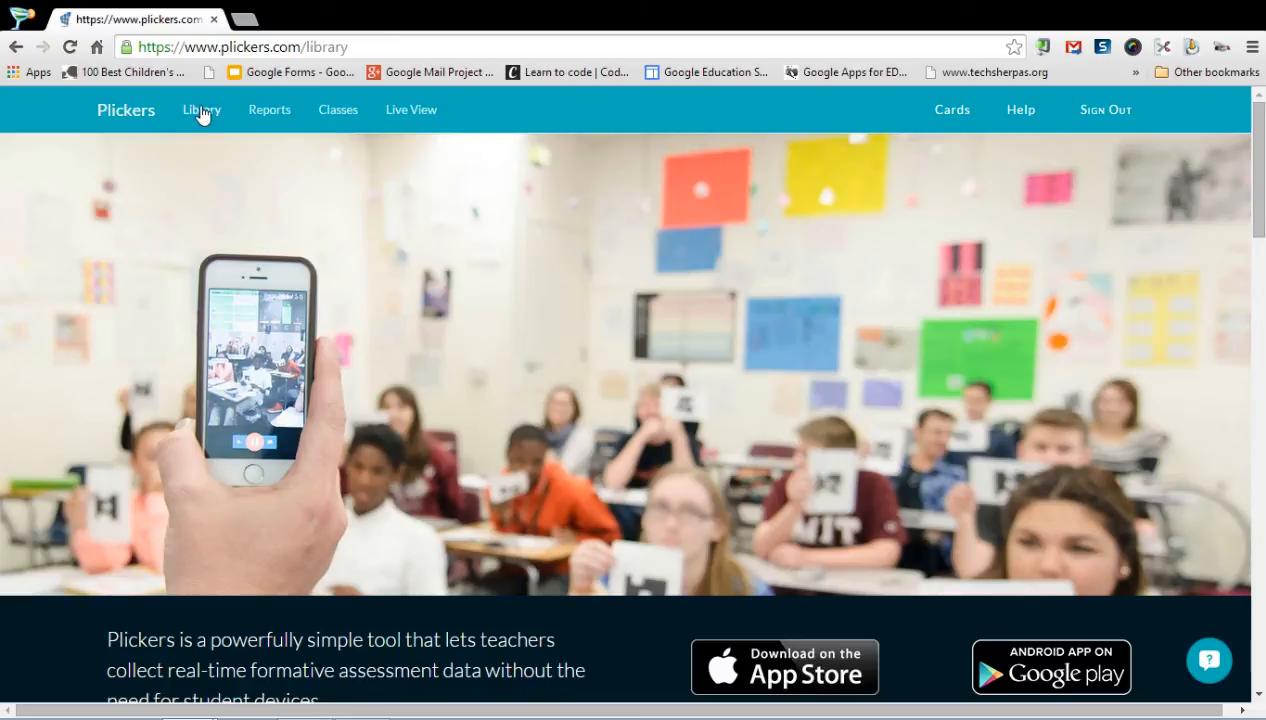
{"action": "left_click", "coordinate": [200, 110]}
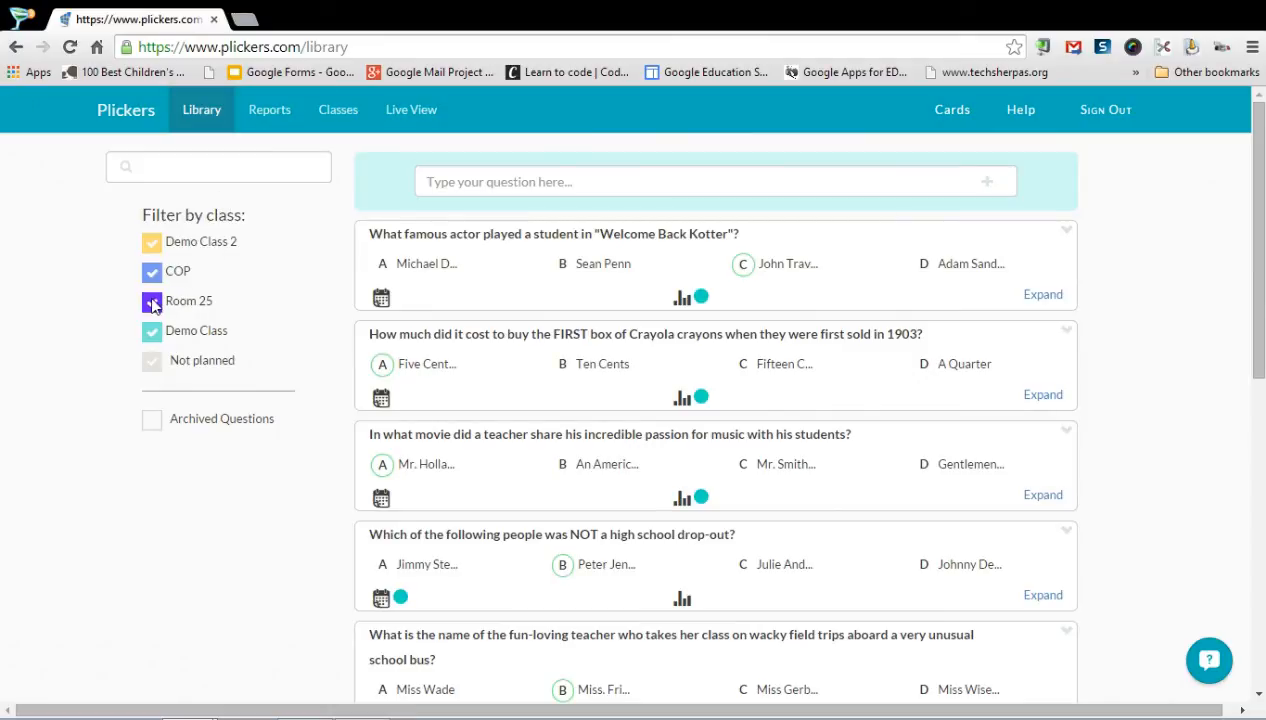
{"action": "left_click", "coordinate": [152, 300]}
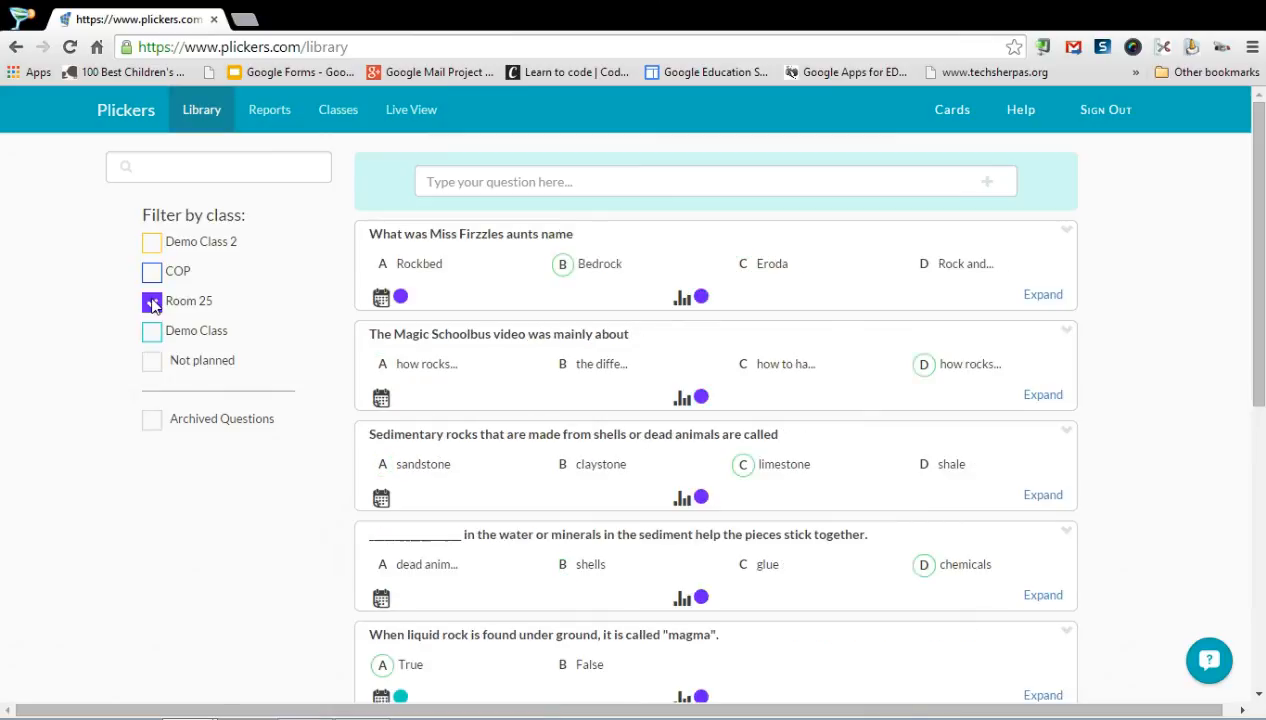
{"action": "left_click", "coordinate": [152, 300]}
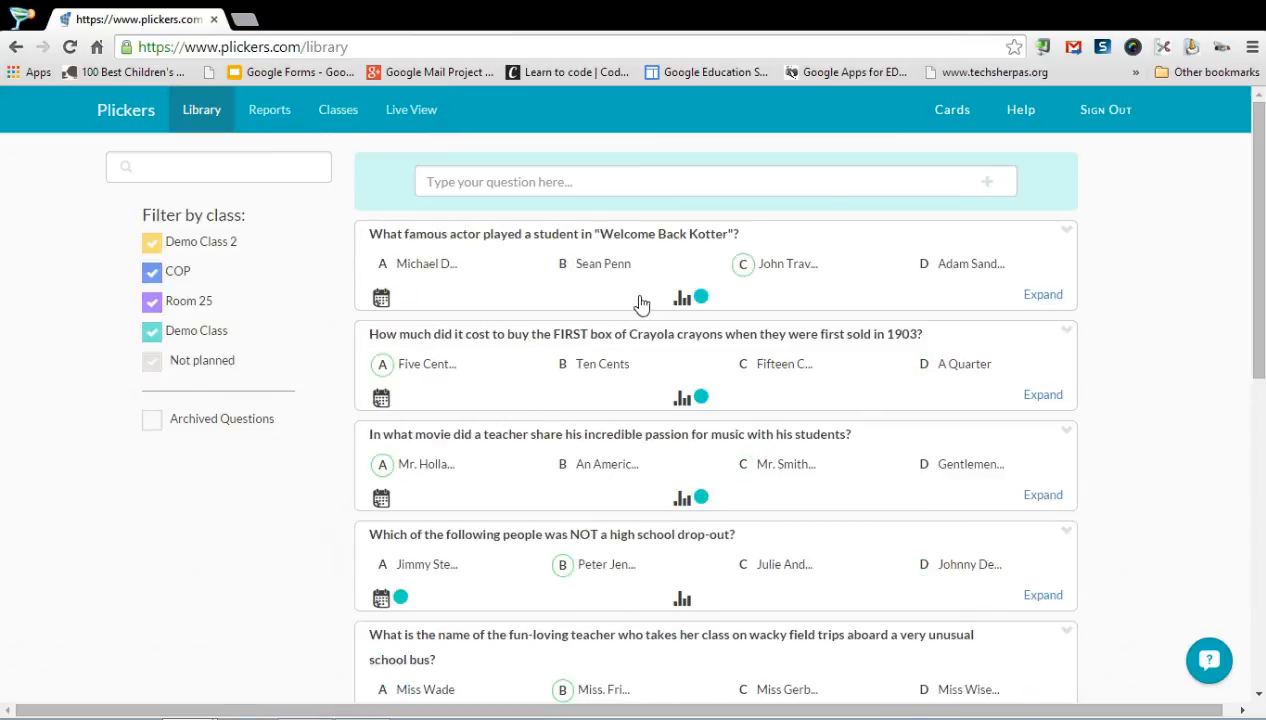
{"action": "mouse_move", "coordinate": [700, 296]}
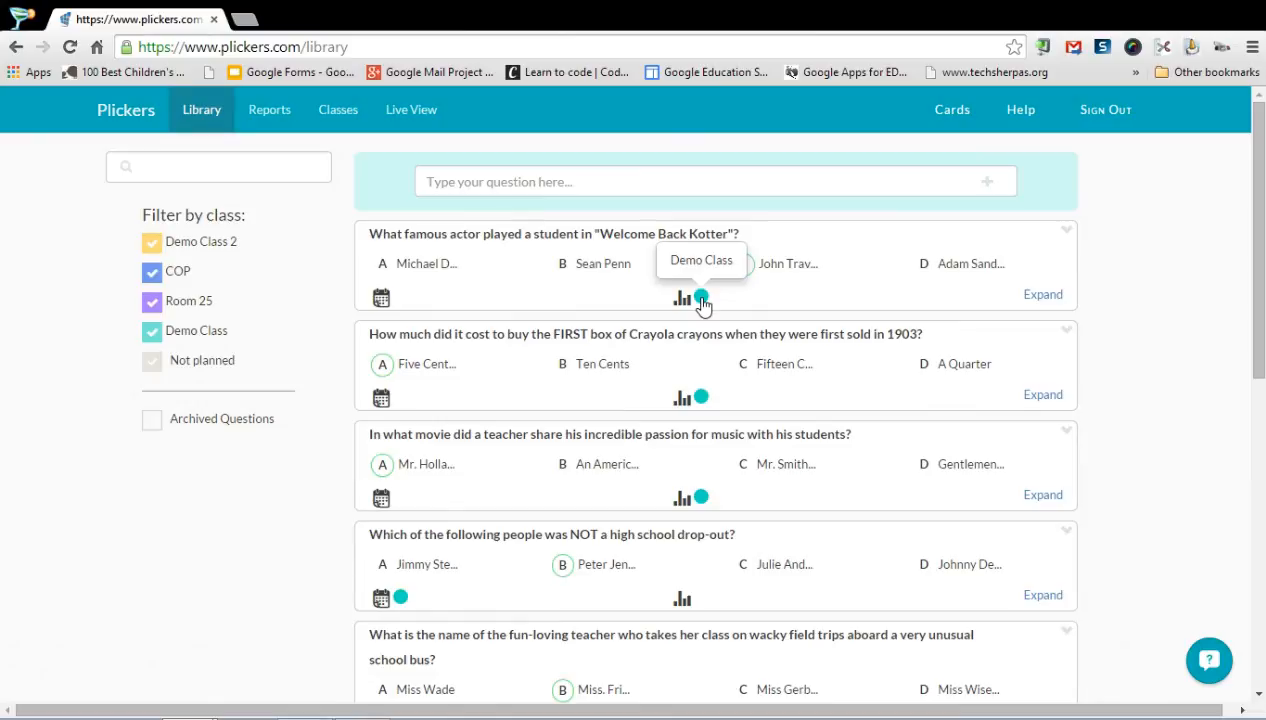
{"action": "mouse_move", "coordinate": [524, 182]}
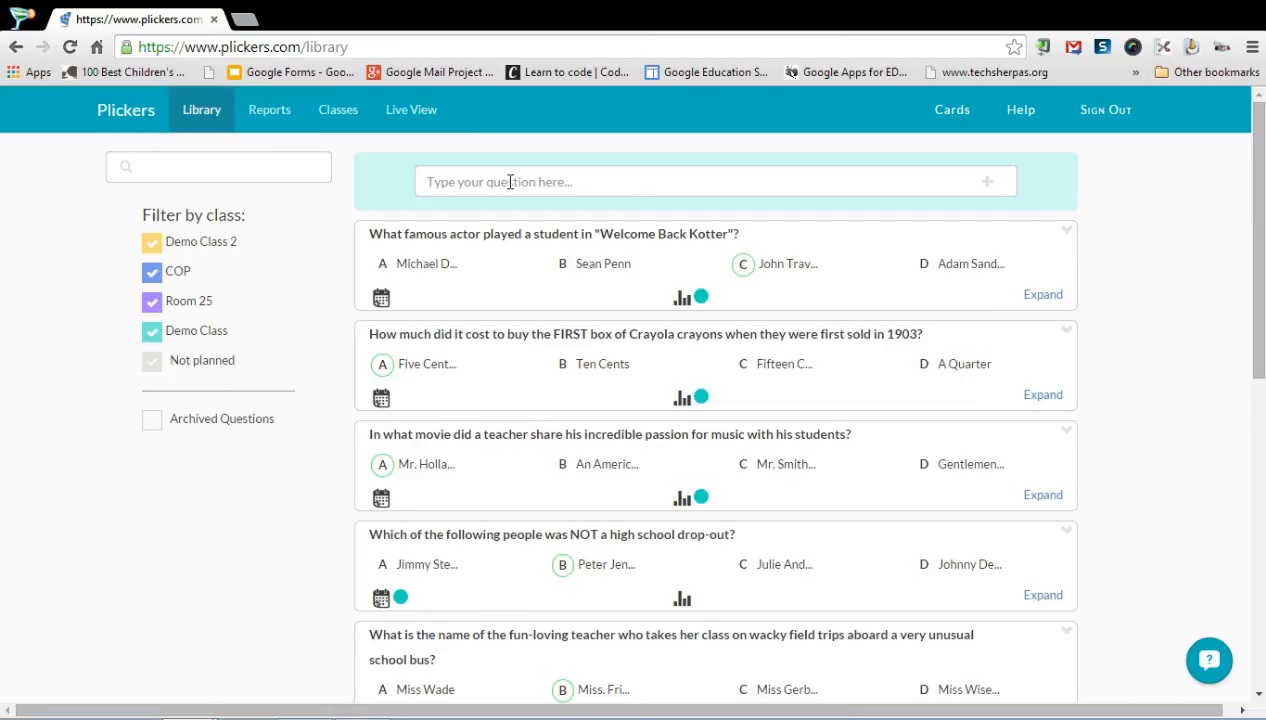
Step: Enter 'What colour is the sky?' with answers Purple, Blue, Pink, Red and Blue marked correct
{"action": "left_click", "coordinate": [716, 180]}
{"action": "type", "text": "What colour is the sky?"}
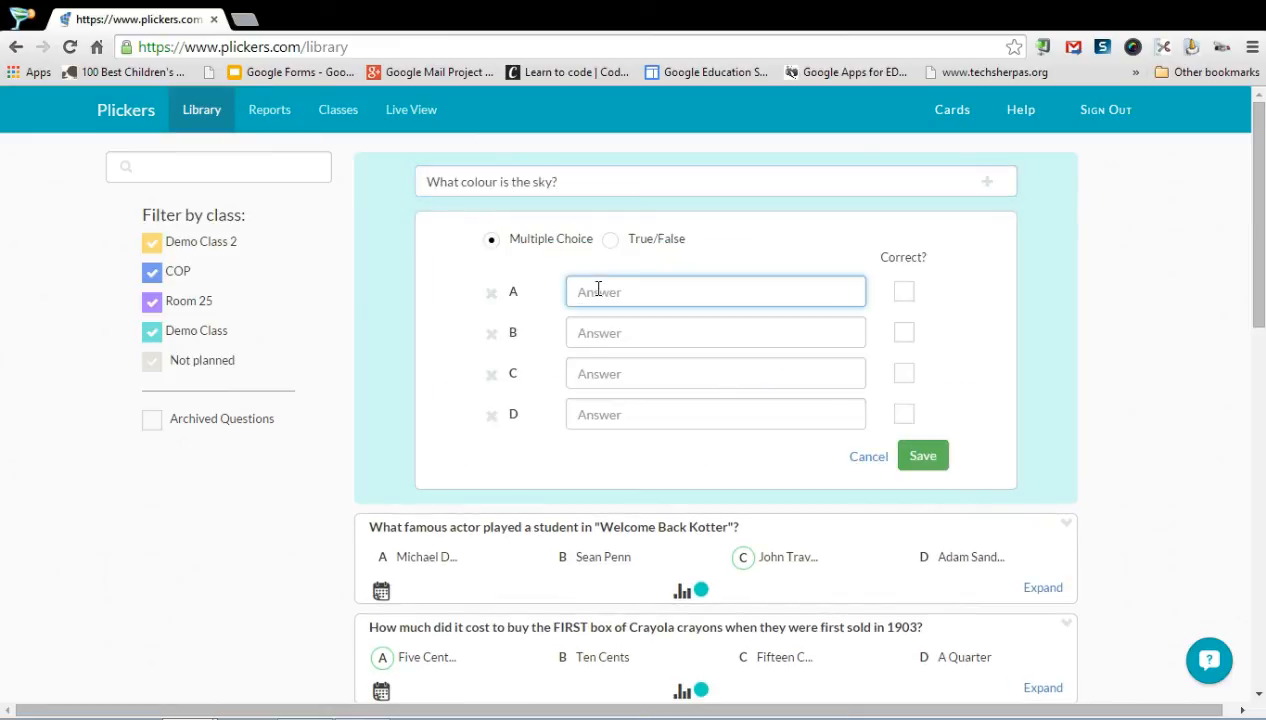
{"action": "type", "text": "P"}
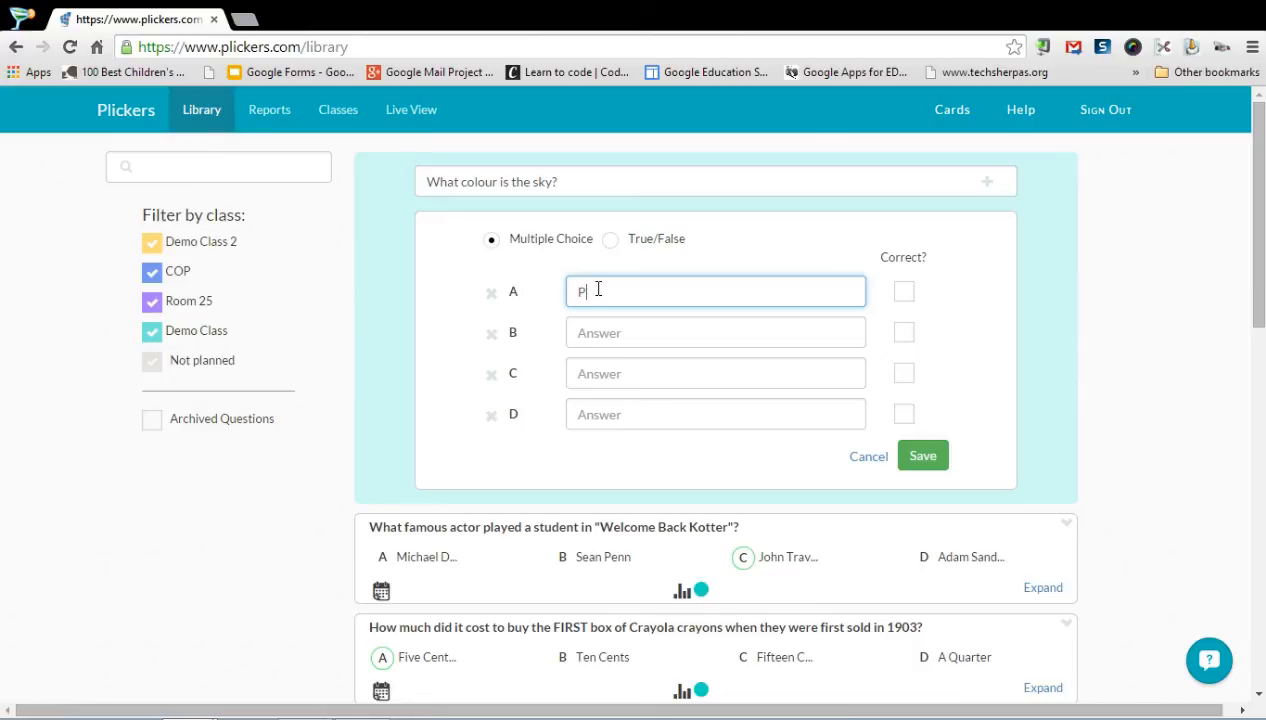
{"action": "type", "text": "urple"}
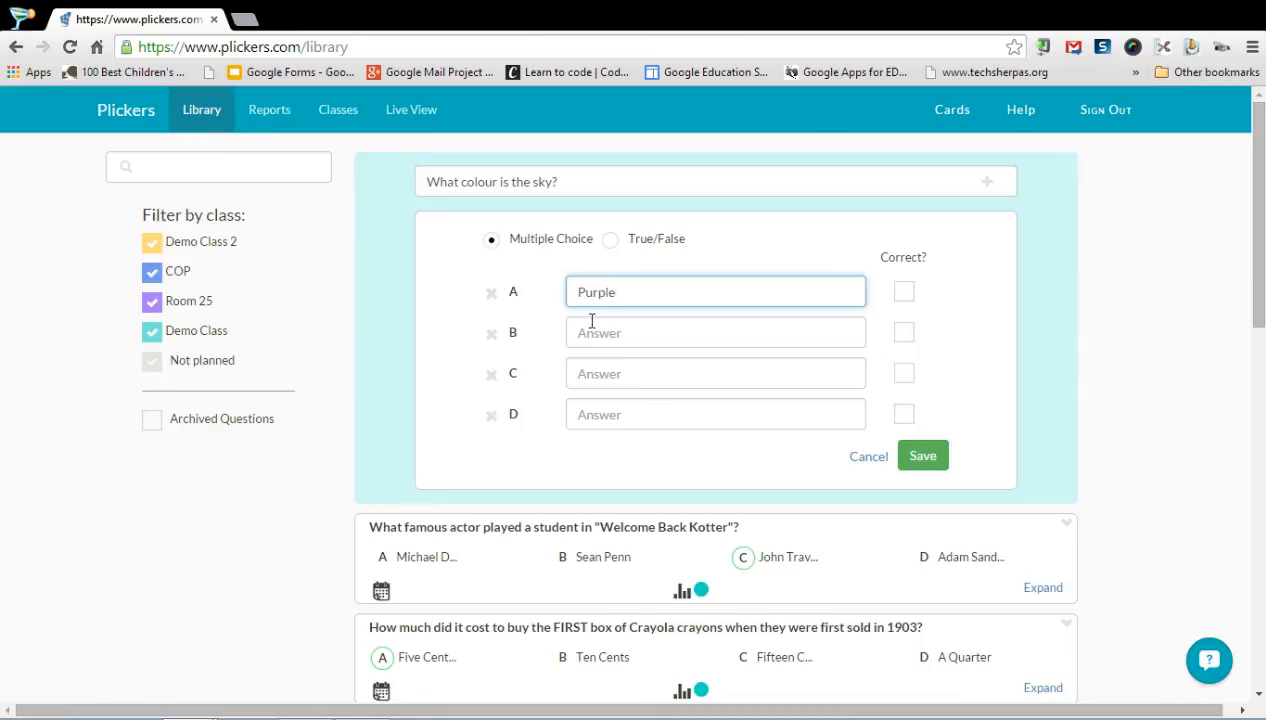
{"action": "type", "text": "Blue"}
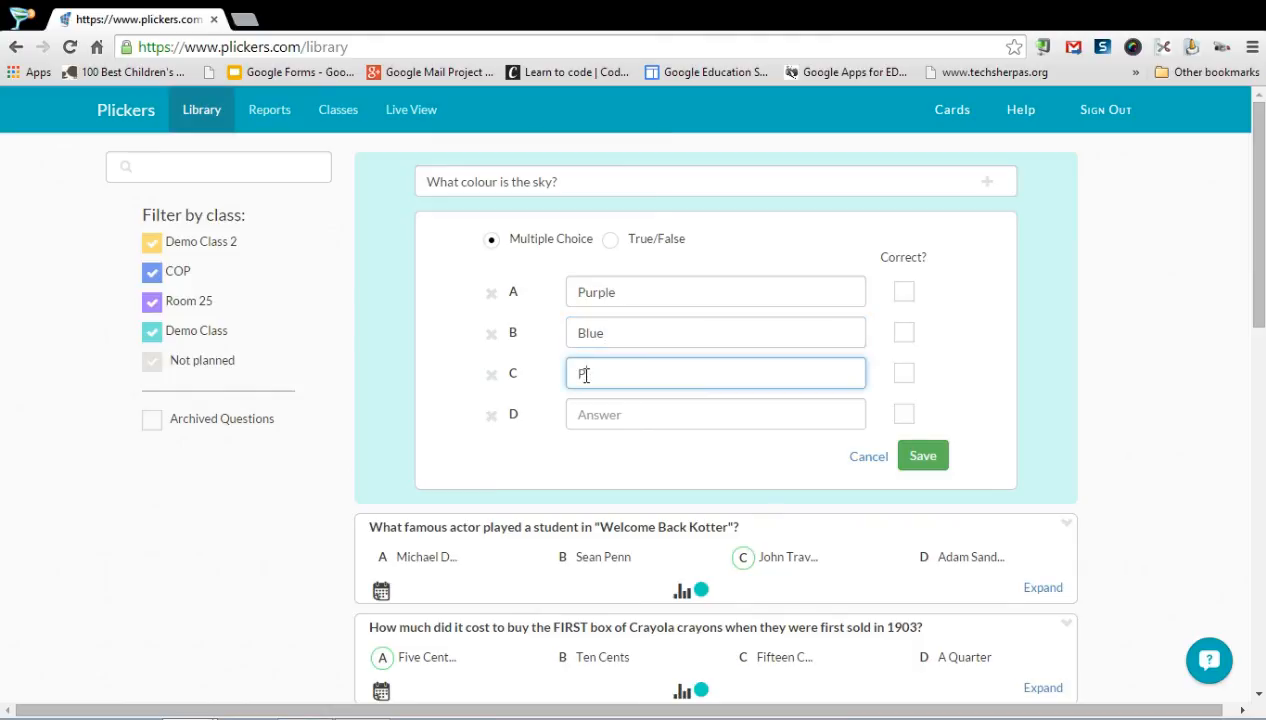
{"action": "type", "text": "Pink"}
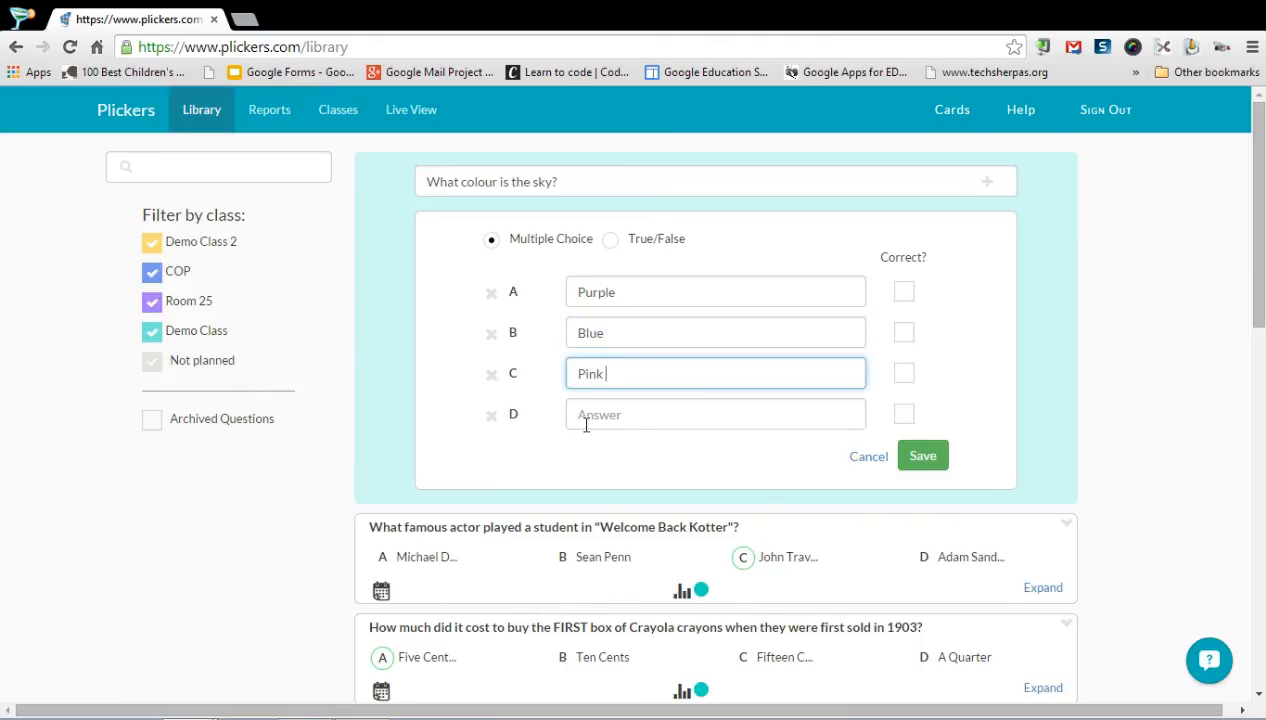
{"action": "type", "text": "Red"}
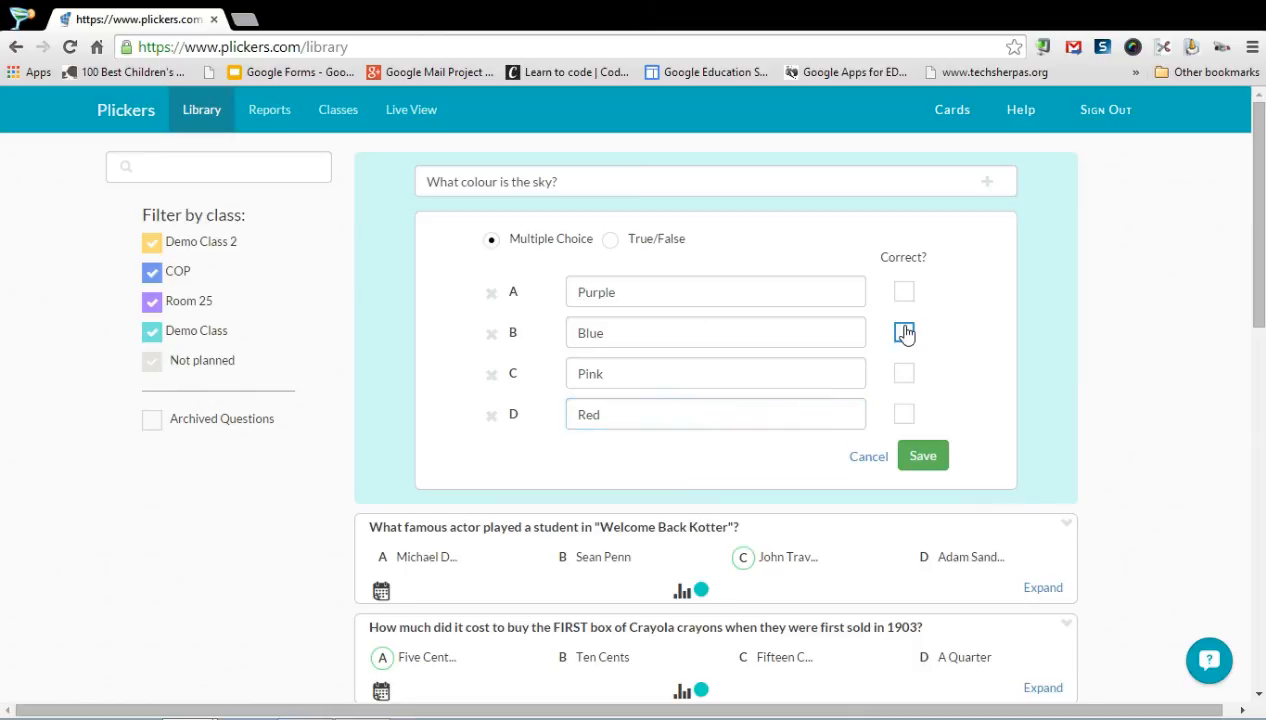
{"action": "left_click", "coordinate": [904, 332]}
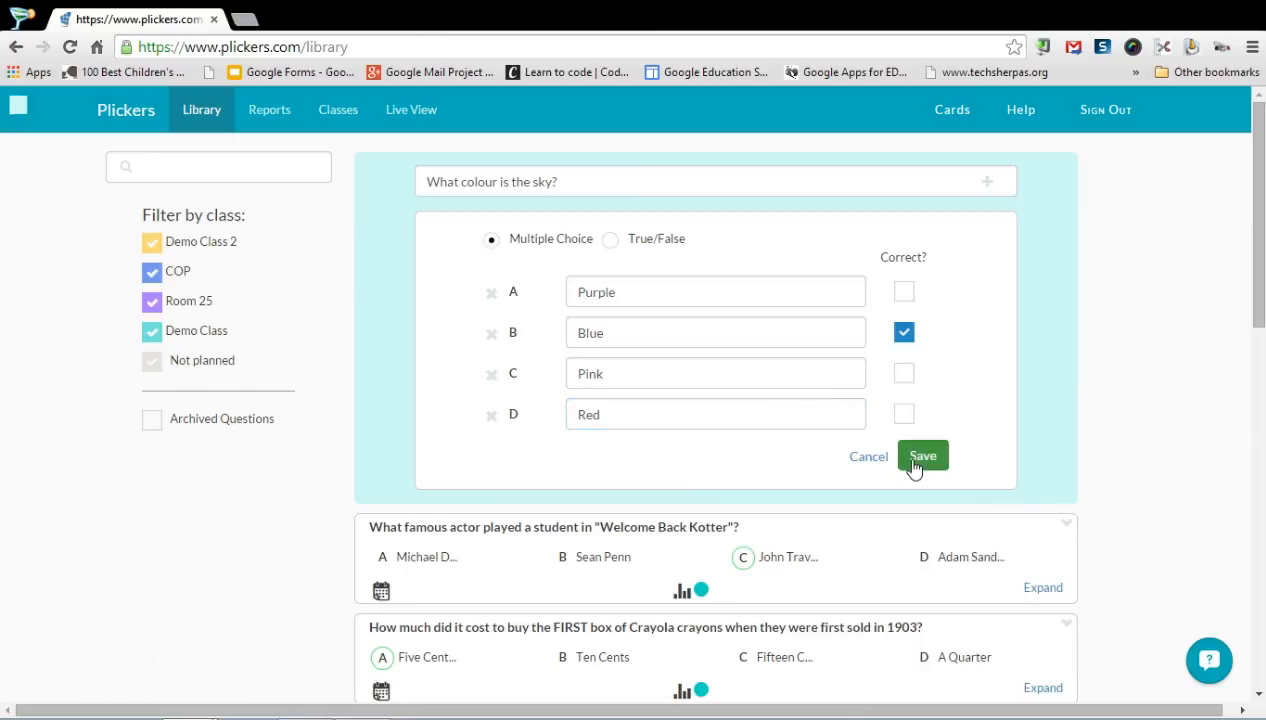
Step: Save the question and add it to the plans for Demo Class 2 and Room 25
{"action": "left_click", "coordinate": [922, 456]}
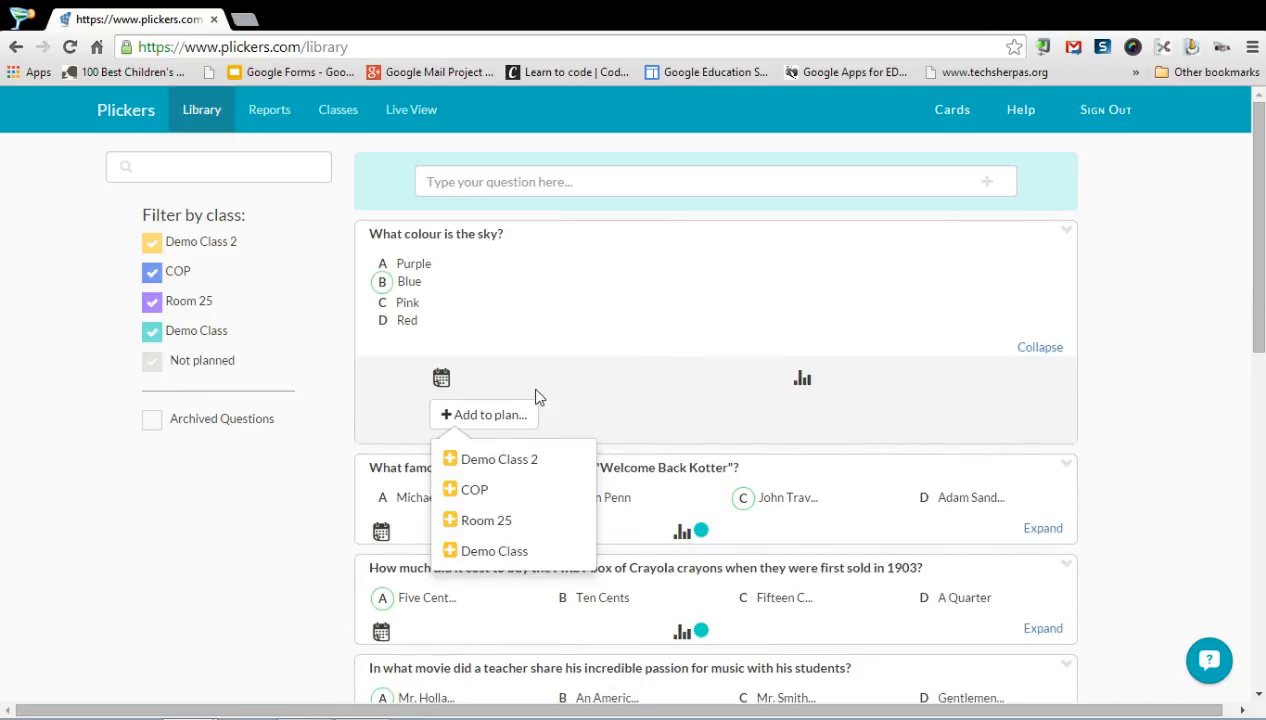
{"action": "mouse_move", "coordinate": [476, 492]}
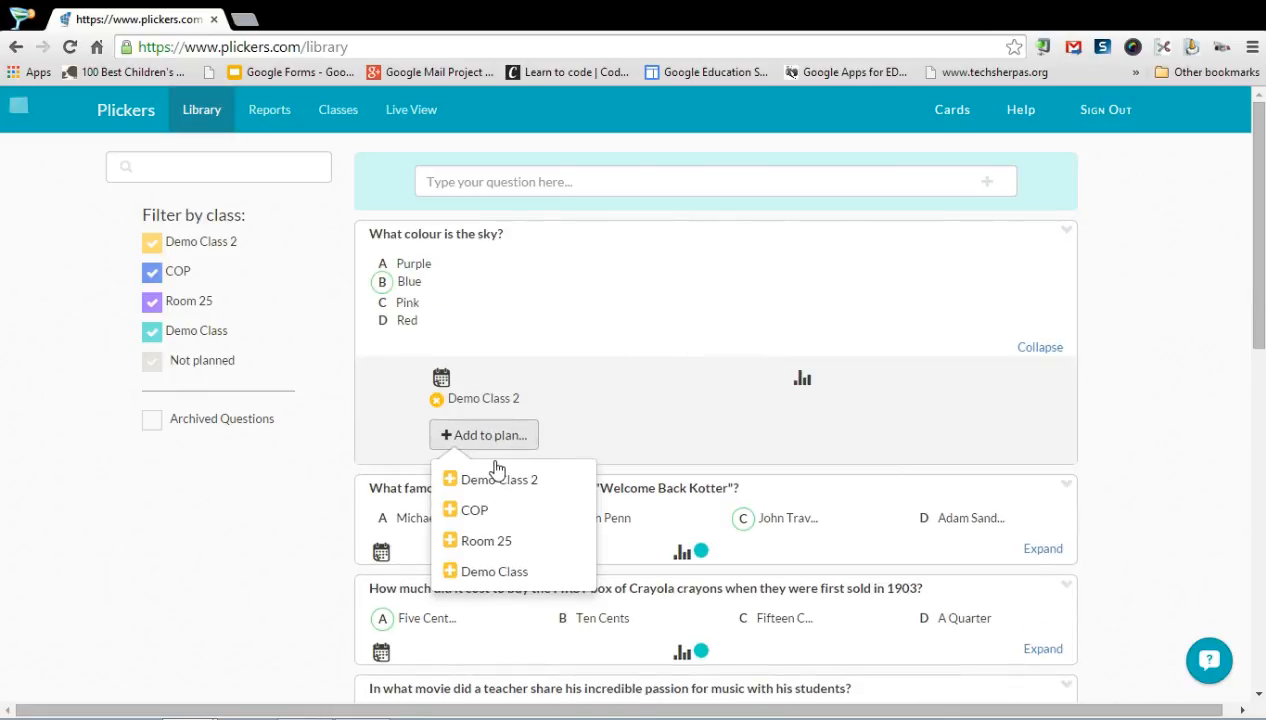
{"action": "left_click", "coordinate": [484, 436]}
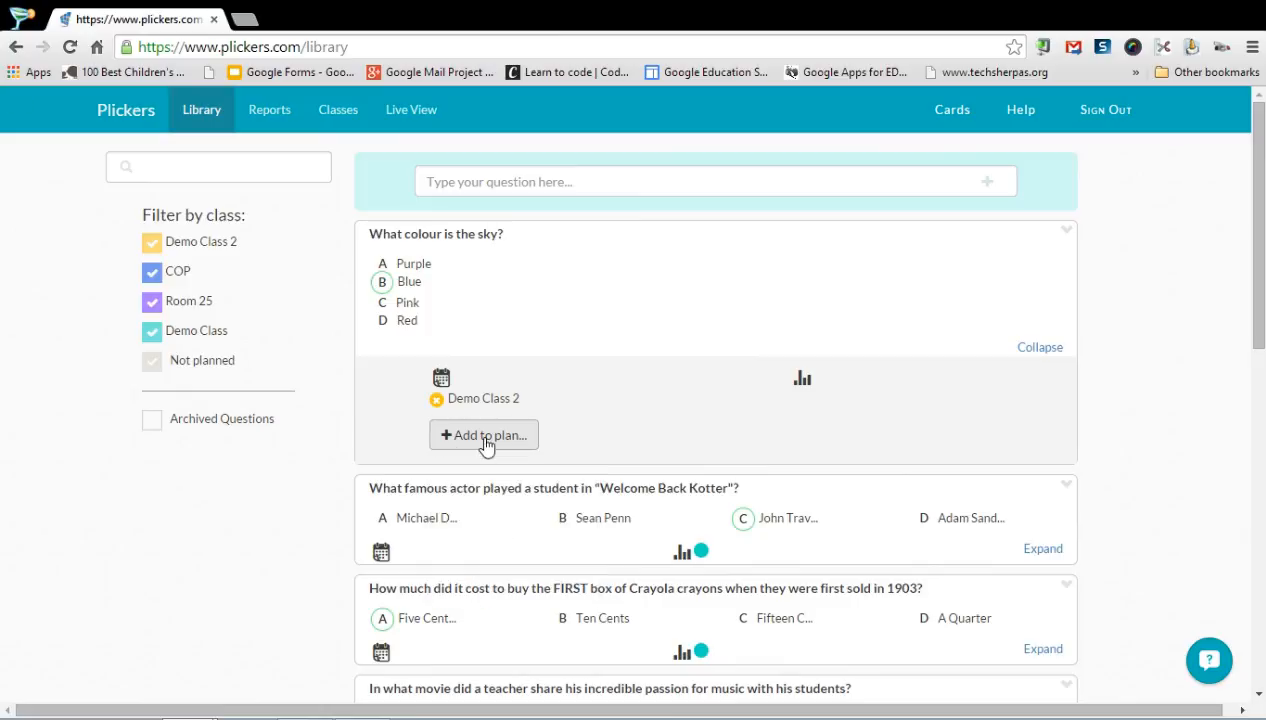
{"action": "left_click", "coordinate": [484, 436]}
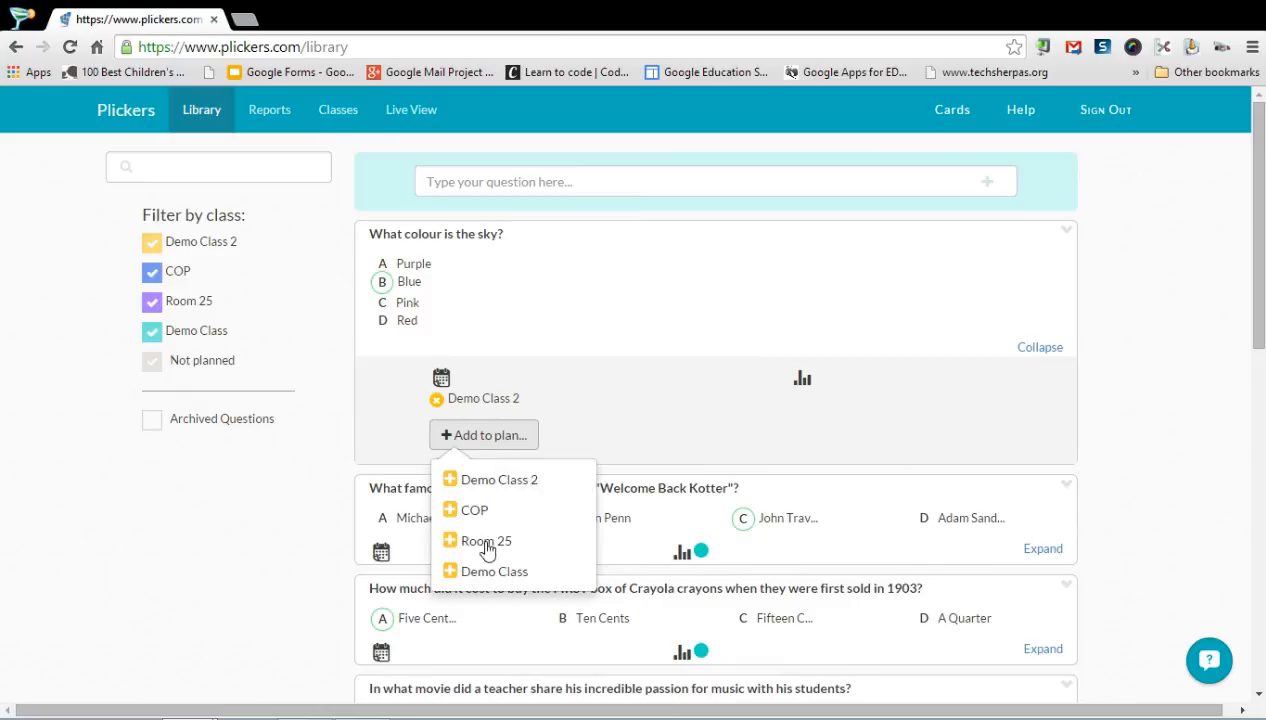
{"action": "left_click", "coordinate": [488, 540]}
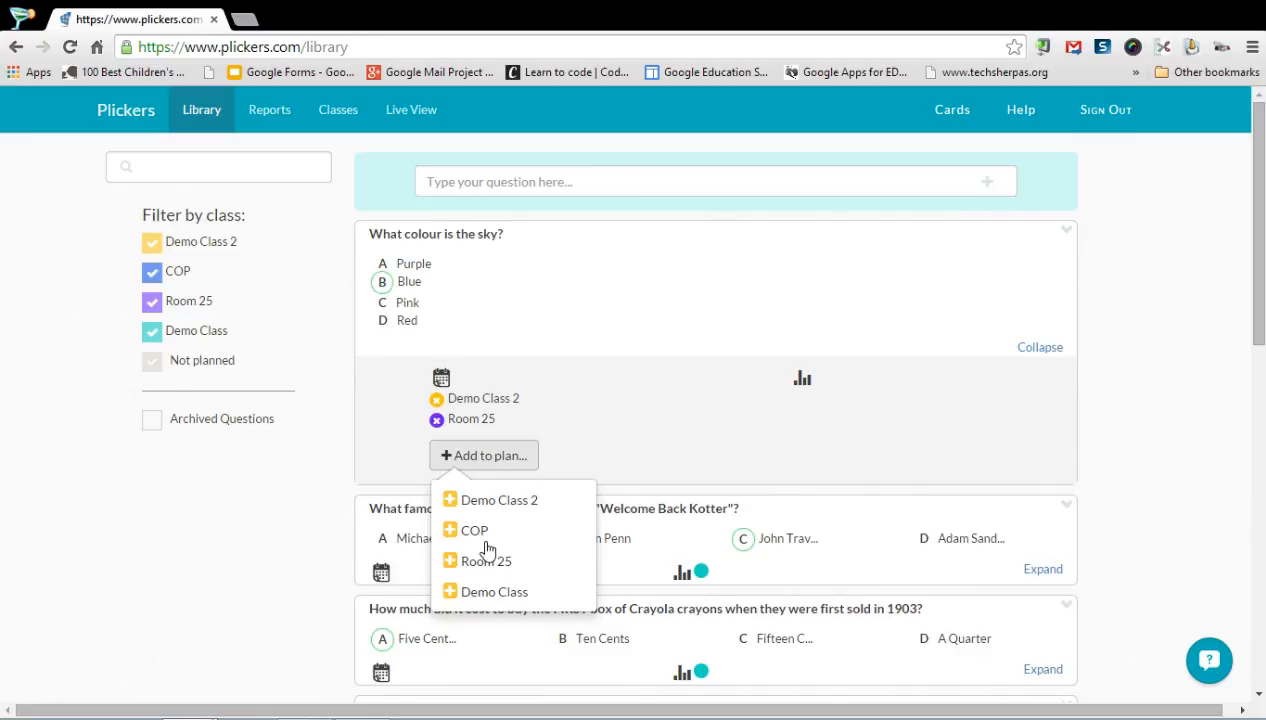
{"action": "mouse_move", "coordinate": [474, 292]}
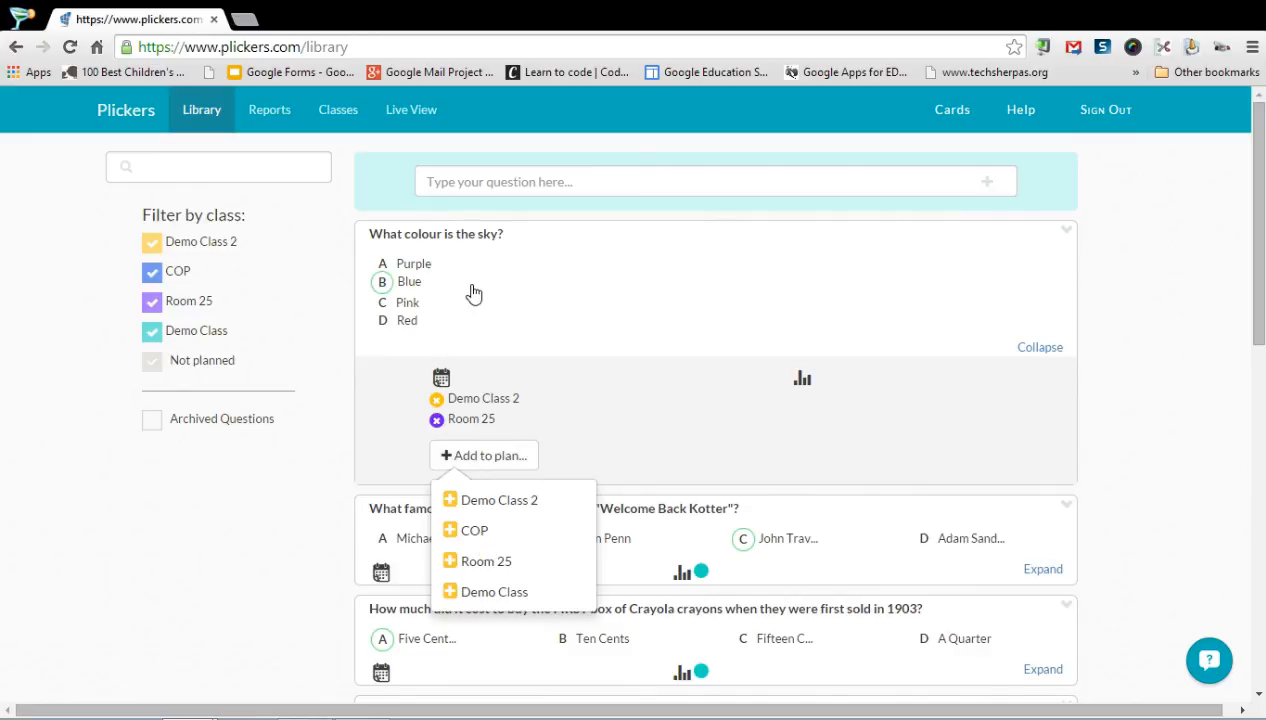